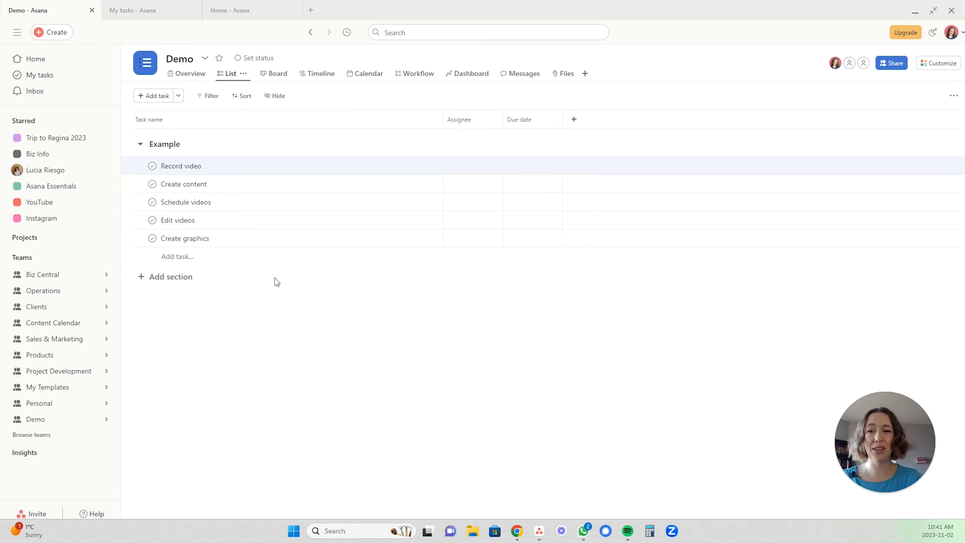
mouse_move(250, 432)
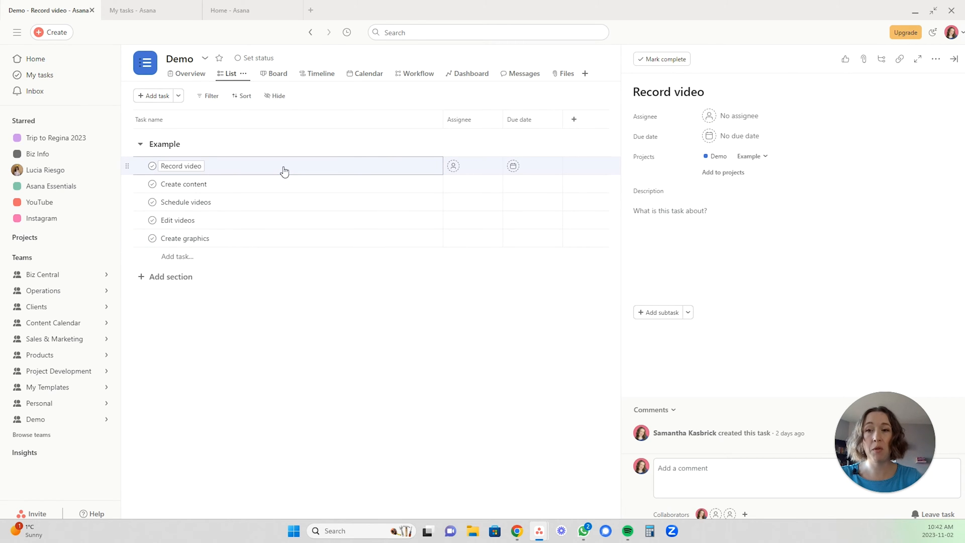
mouse_move(277, 205)
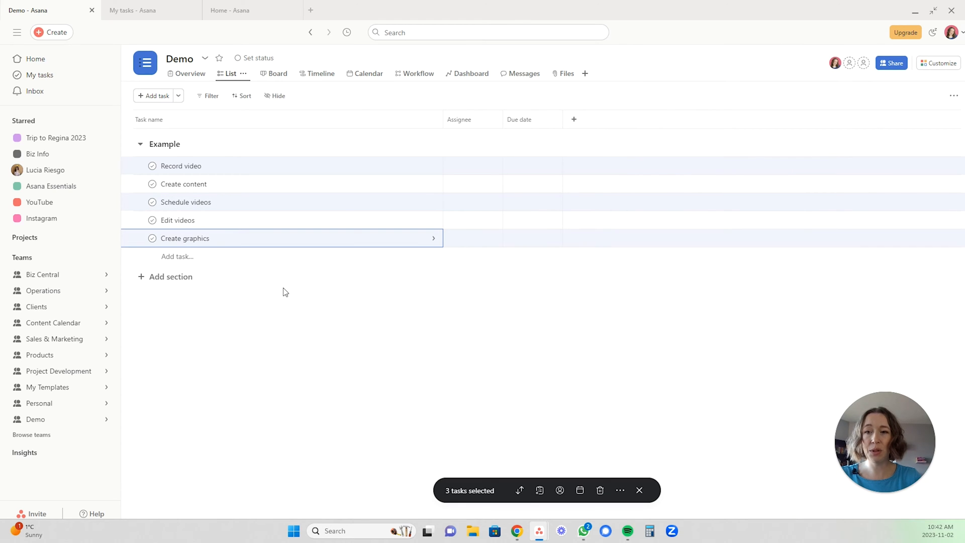
mouse_move(354, 325)
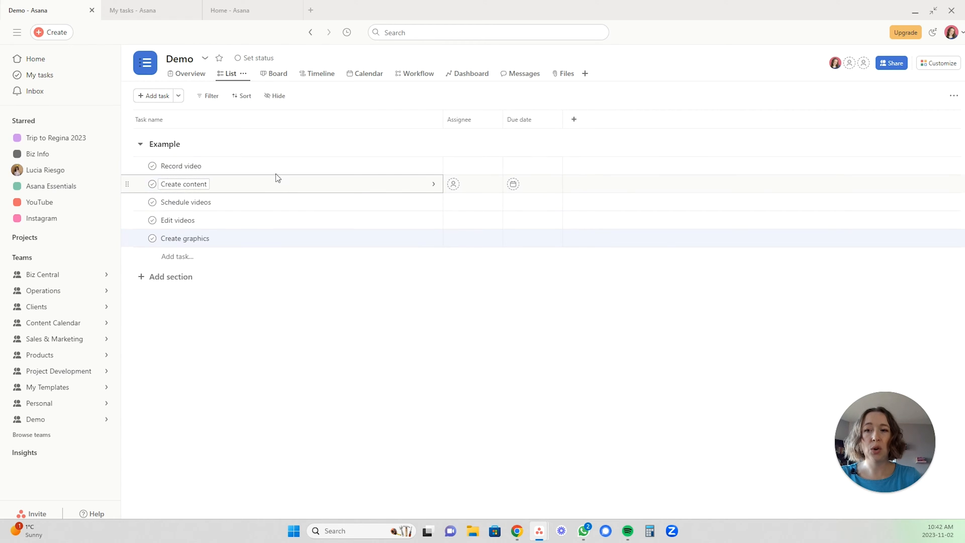
Multi-select the five Example tasks from Record video through Create graphics, revealing the bulk toolbar.
left_click(180, 166)
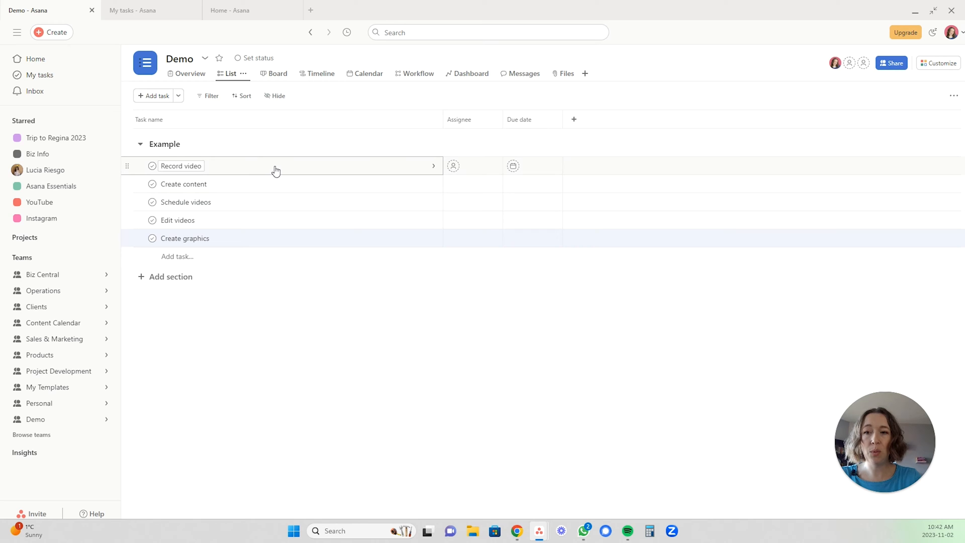
left_click(181, 166)
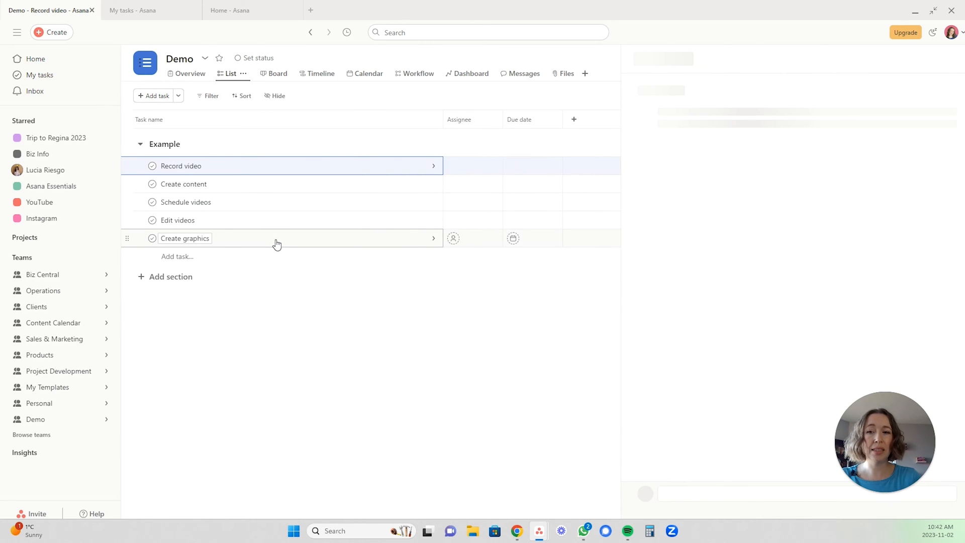
left_click(185, 238)
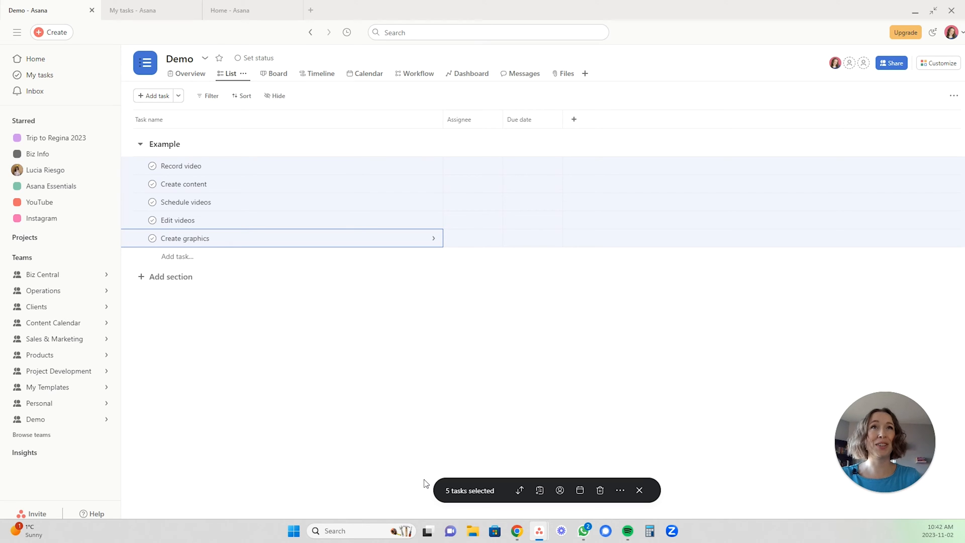
mouse_move(516, 461)
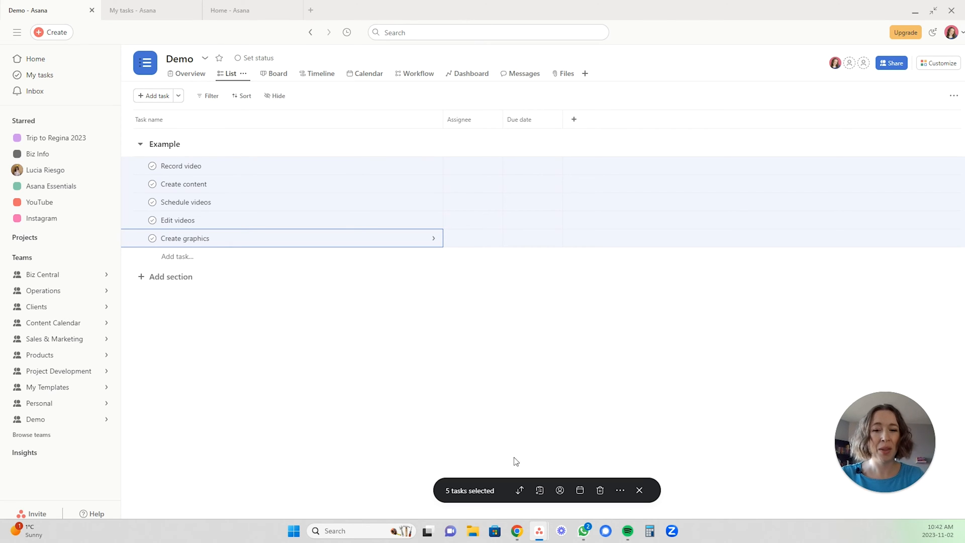
mouse_move(520, 491)
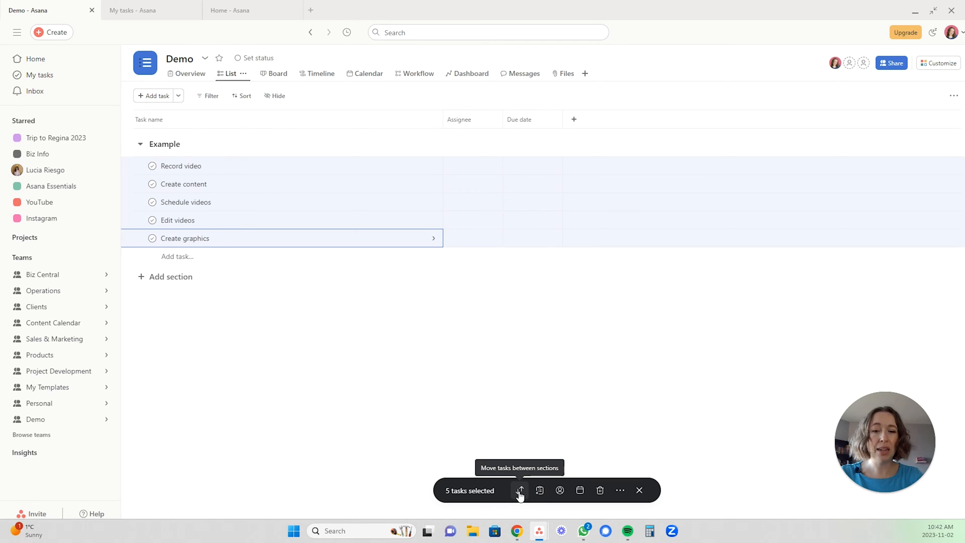
Create an empty section named Example 2 below the Example section.
left_click(171, 277)
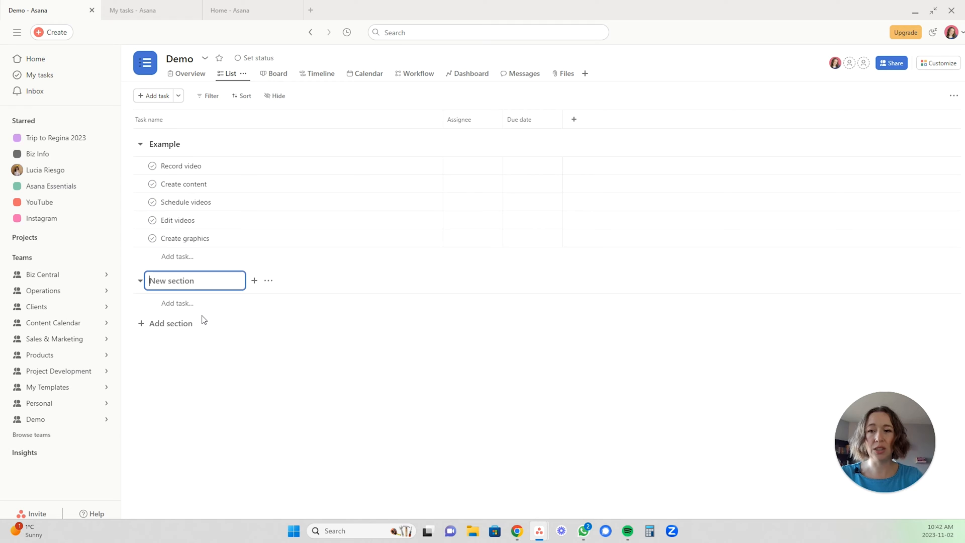
left_click(519, 491)
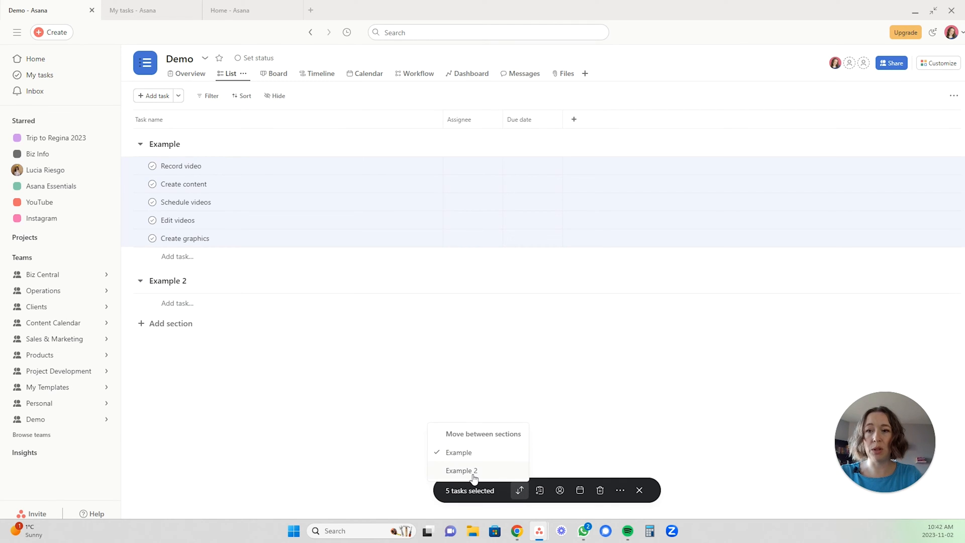
left_click(461, 470)
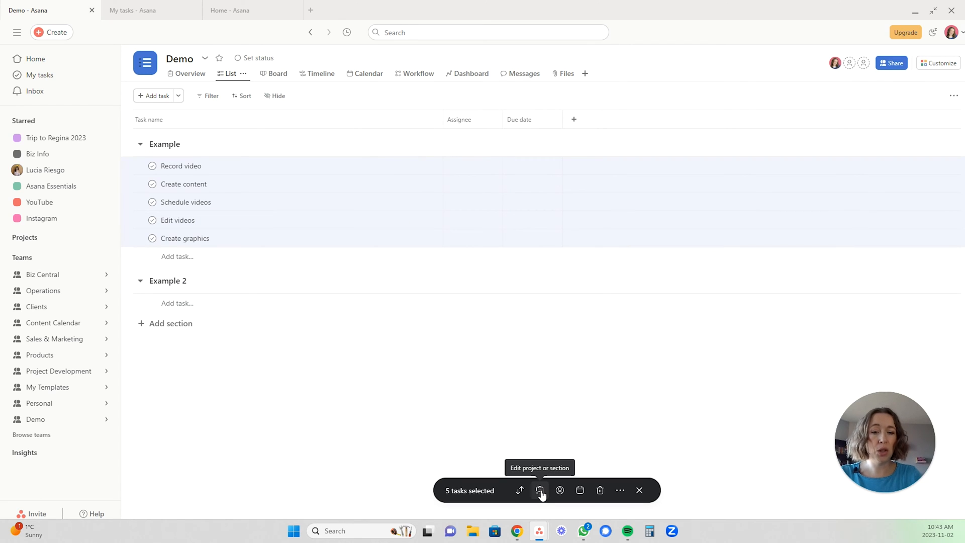
Add the selected tasks to the Asana Essentials project under its Future Updates section.
left_click(539, 490)
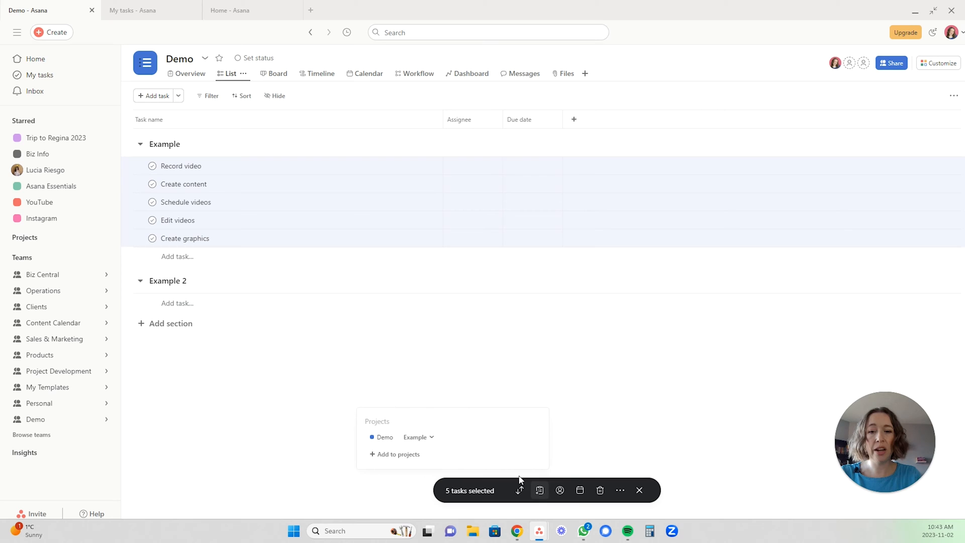
left_click(394, 454)
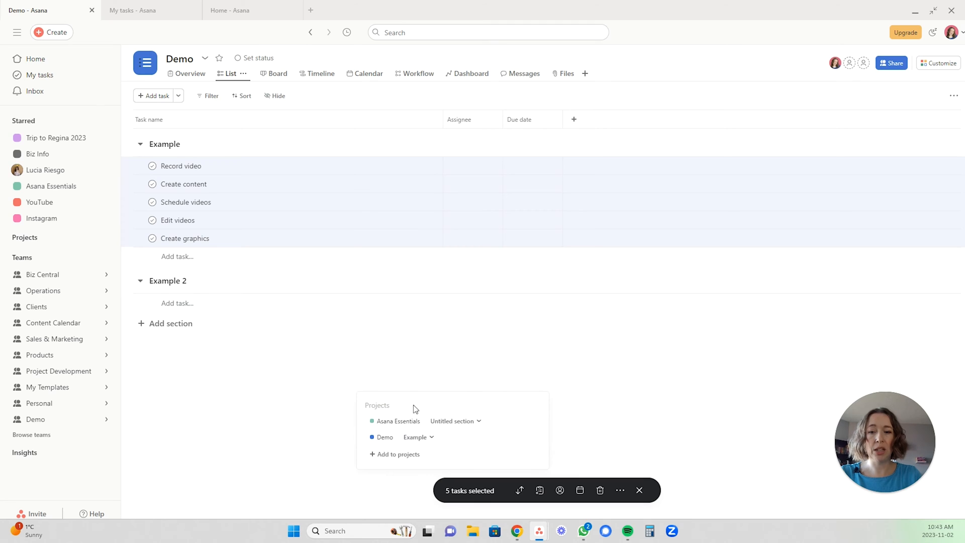
left_click(455, 421)
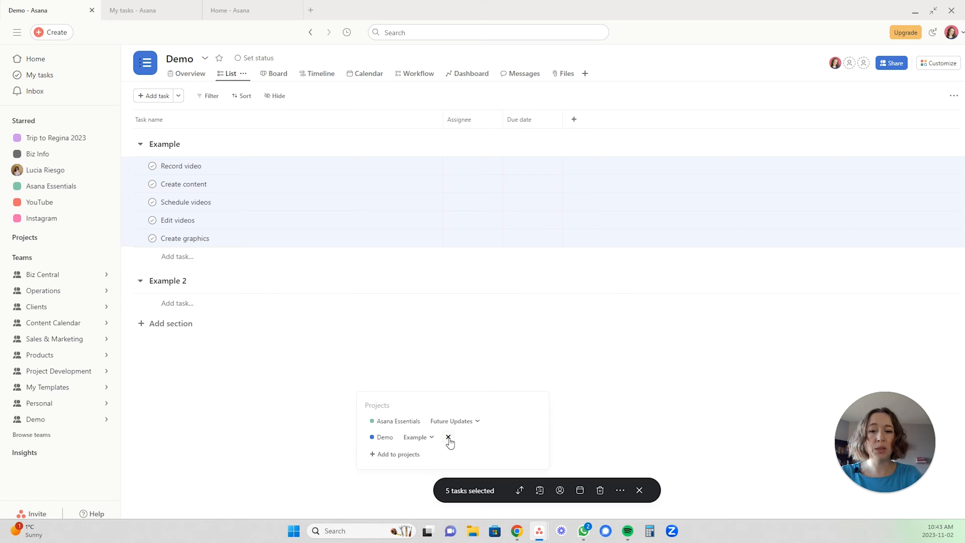
mouse_move(494, 424)
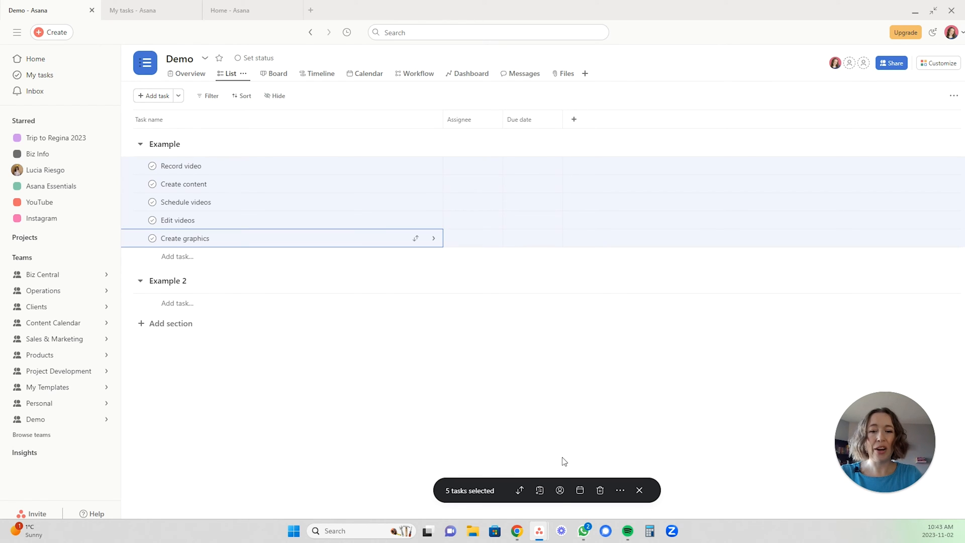
mouse_move(560, 489)
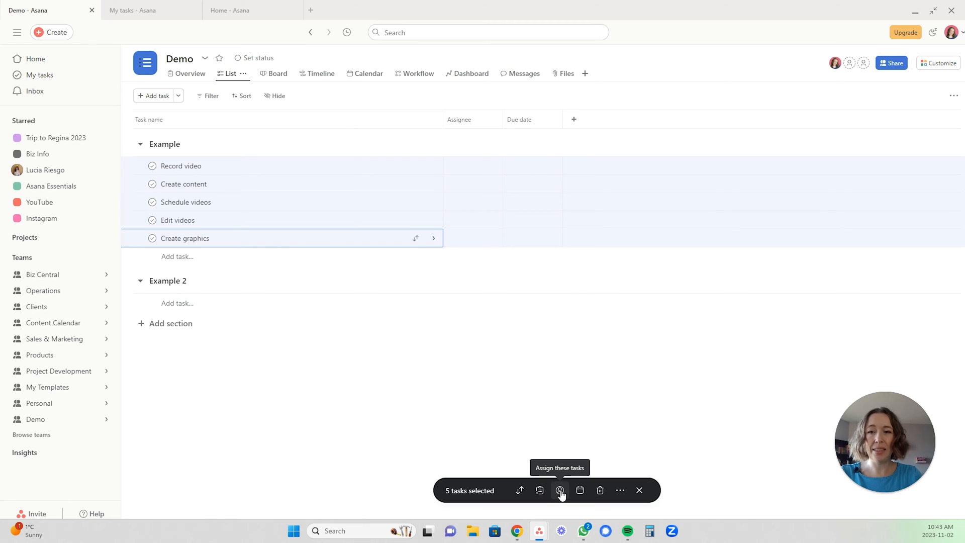
left_click(559, 490)
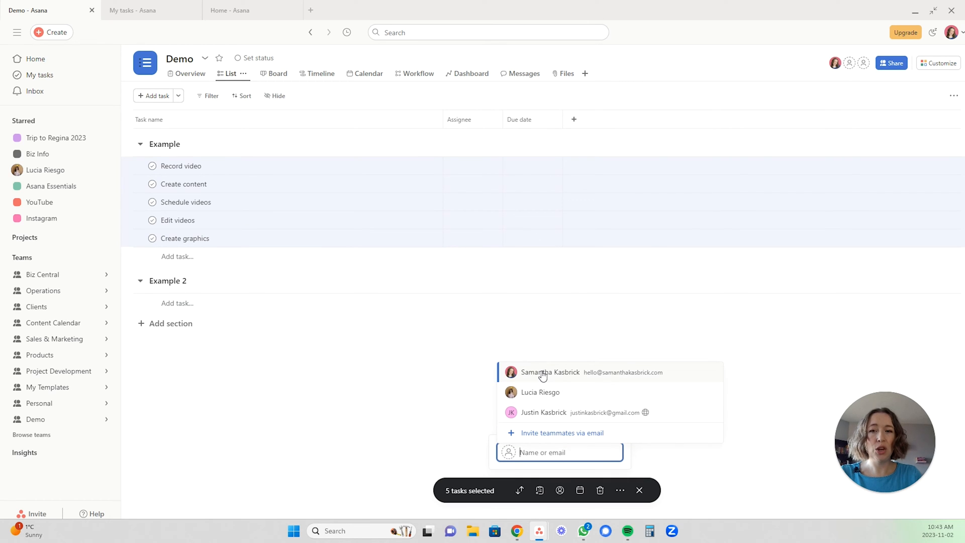
left_click(550, 372)
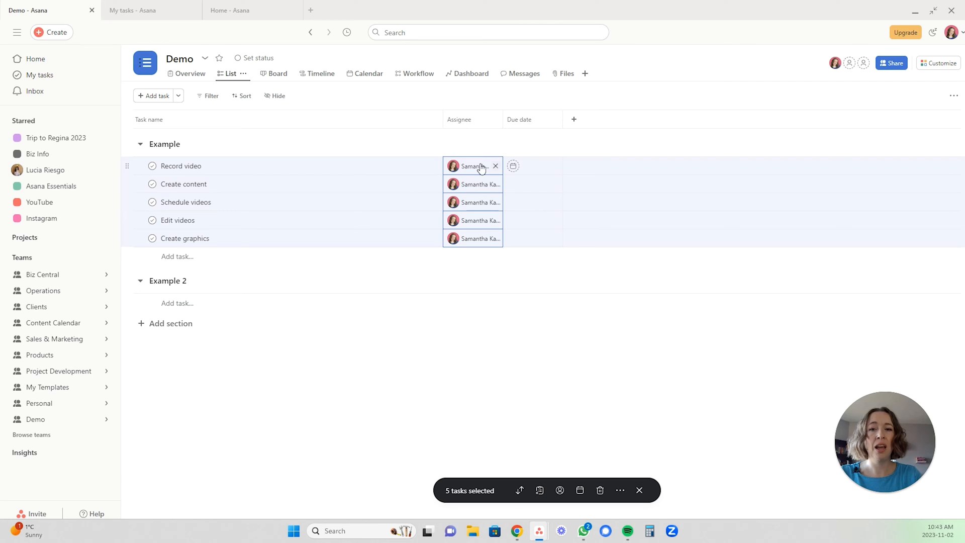
left_click(473, 166)
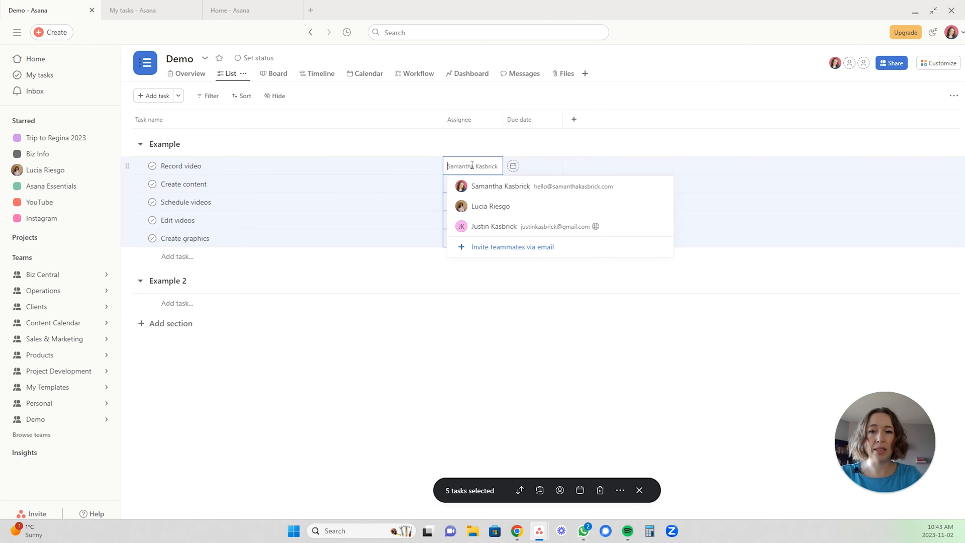
left_click(494, 226)
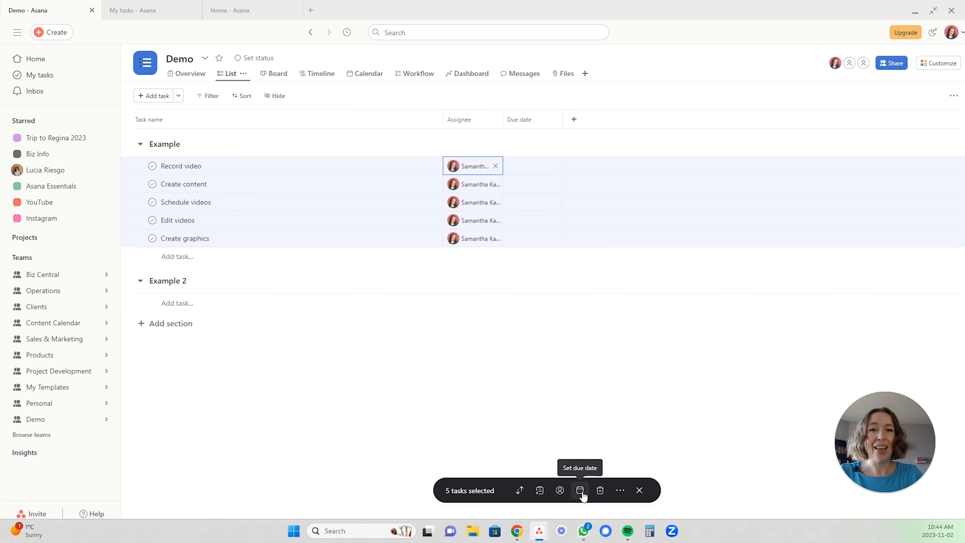
Choose November 3, 2023 as the due date for the selected tasks.
left_click(579, 491)
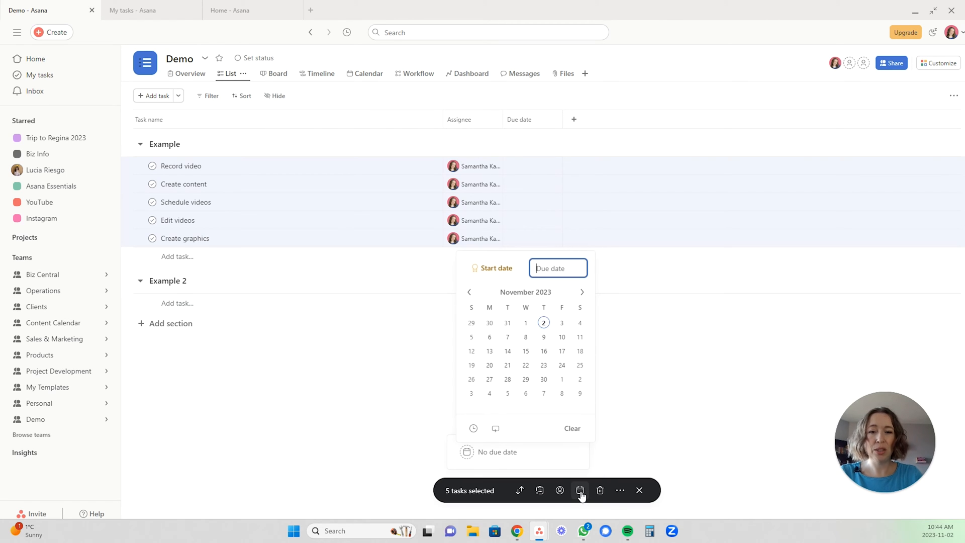
left_click(561, 322)
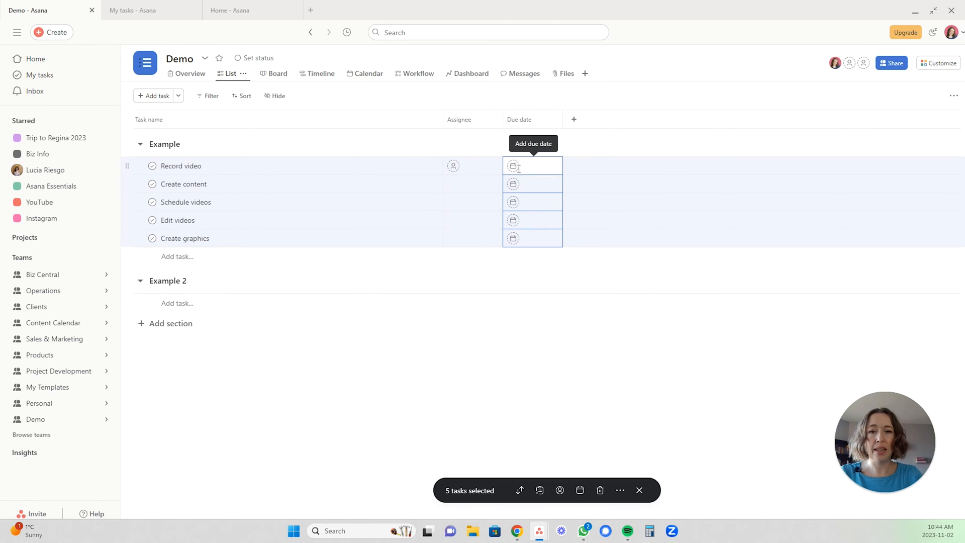
left_click(532, 166)
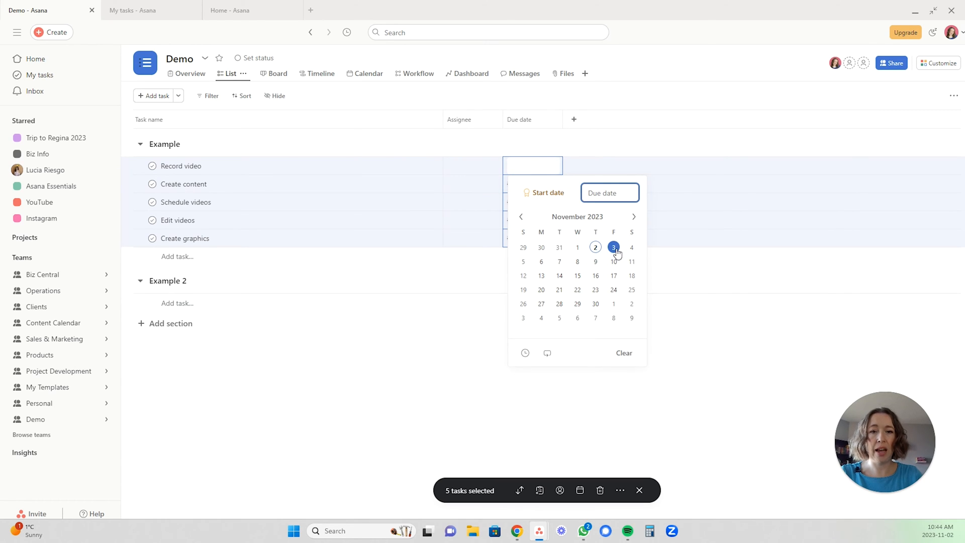
left_click(613, 247)
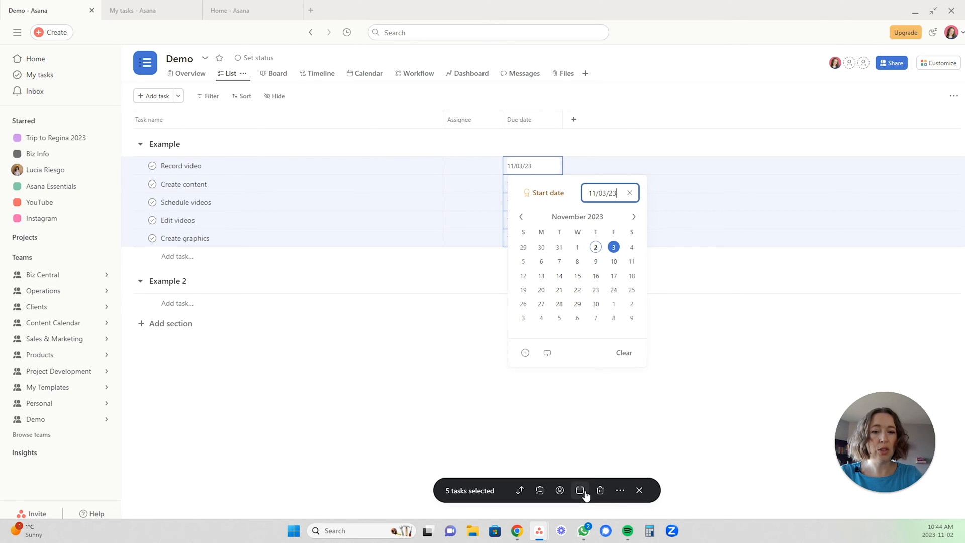
mouse_move(599, 490)
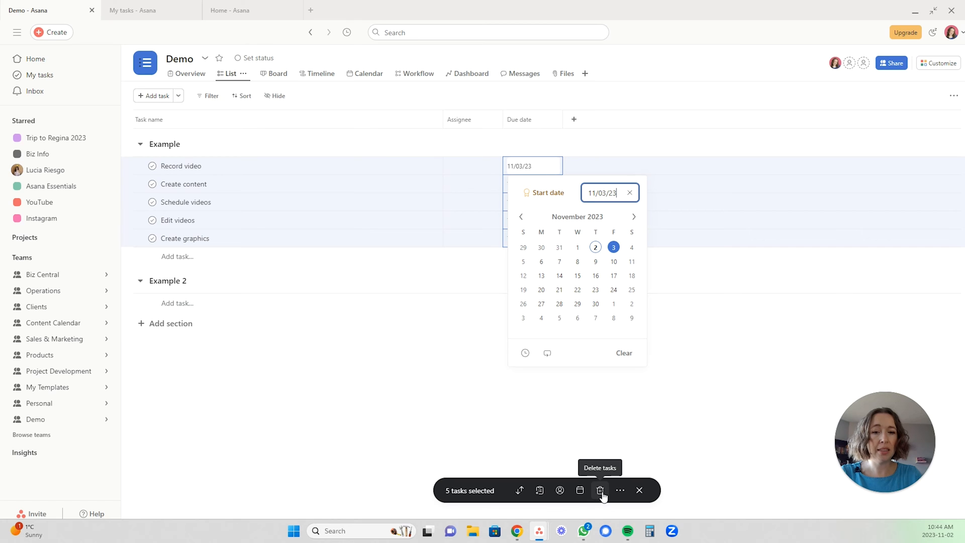
Apply the due date so all five Example tasks show Tomorrow.
left_click(620, 490)
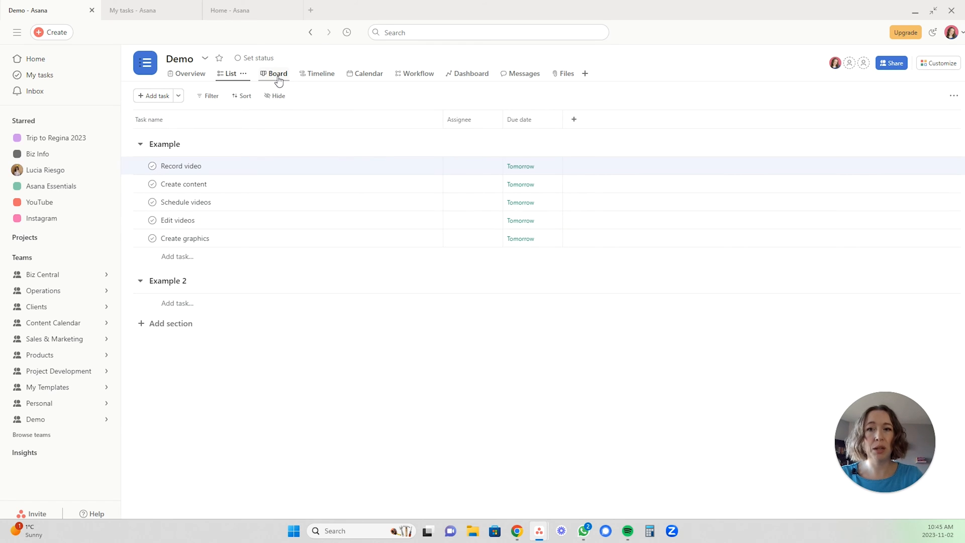
Switch Demo to Board view and select all five Example cards together.
left_click(272, 74)
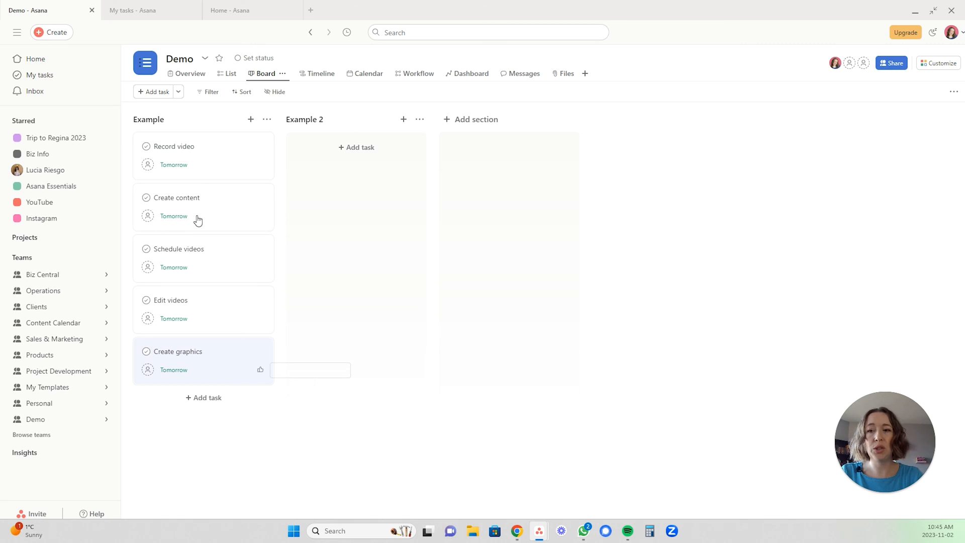
left_click(199, 153)
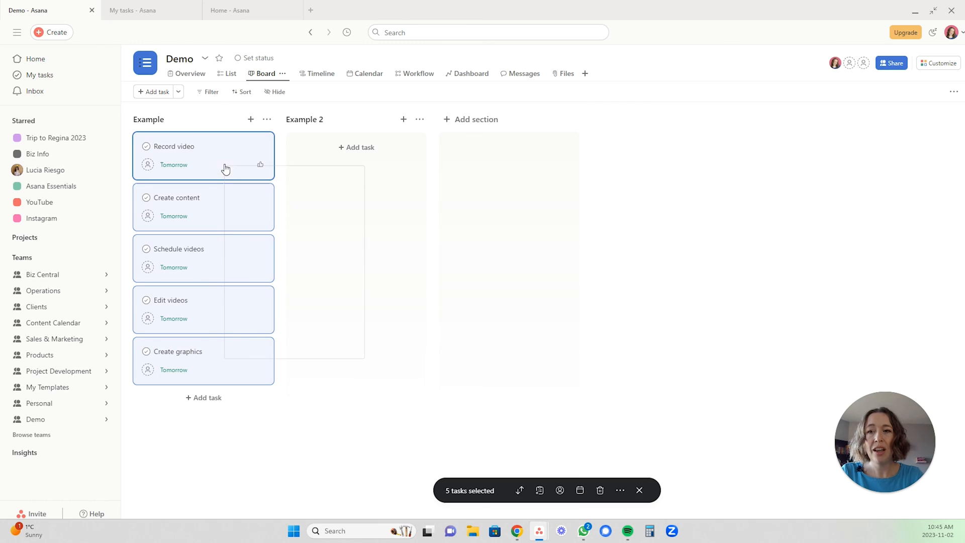
mouse_move(226, 161)
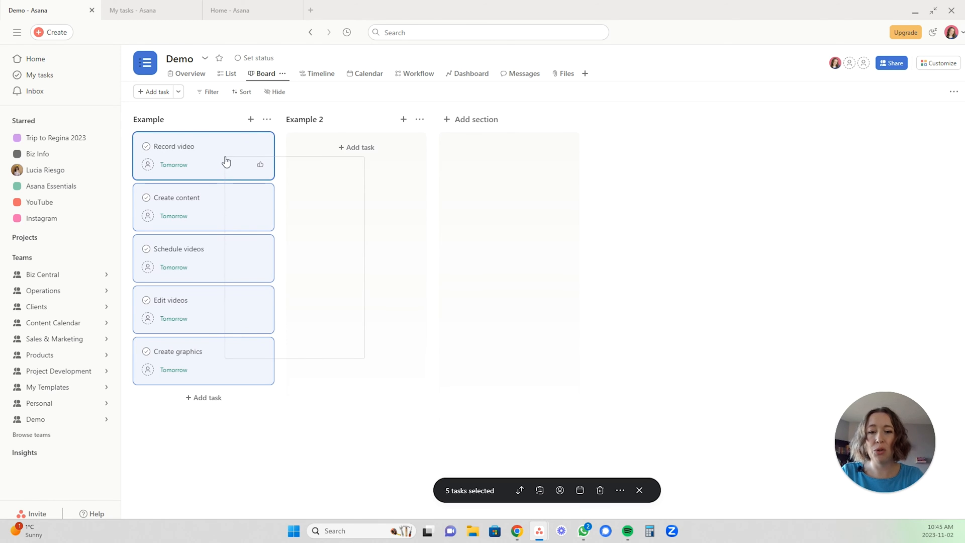
mouse_move(526, 477)
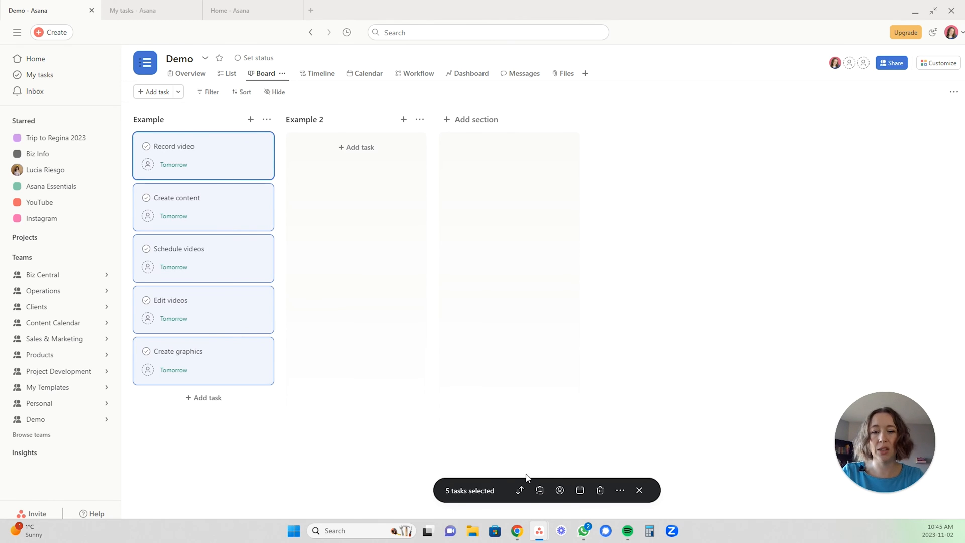